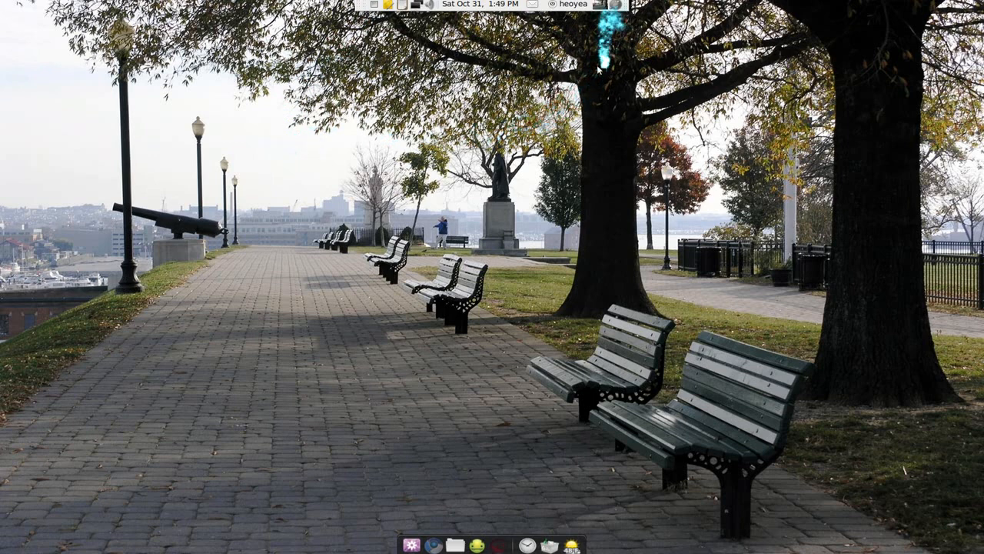
Launch Keyboard Shortcuts from System > Preferences in the Applications menu.
click(602, 5)
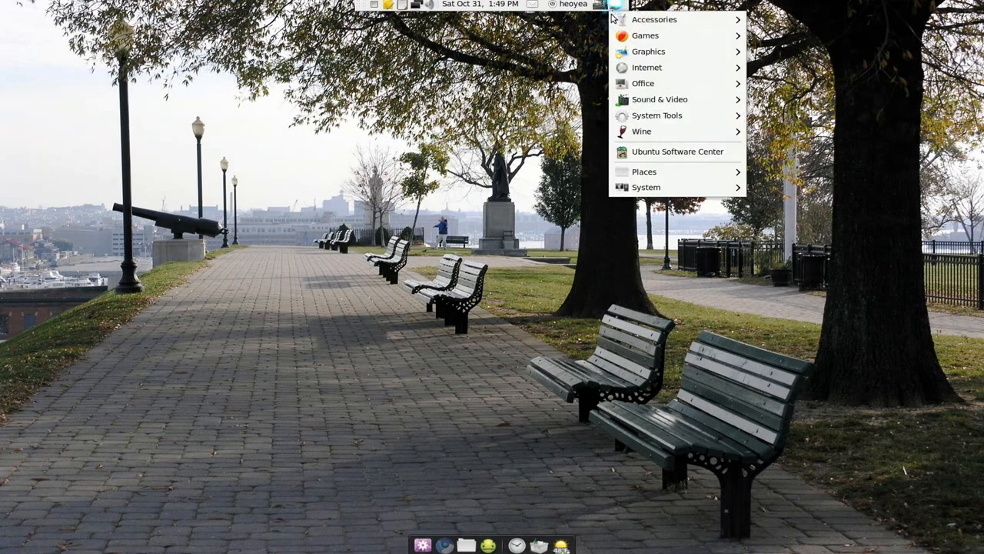
click(546, 163)
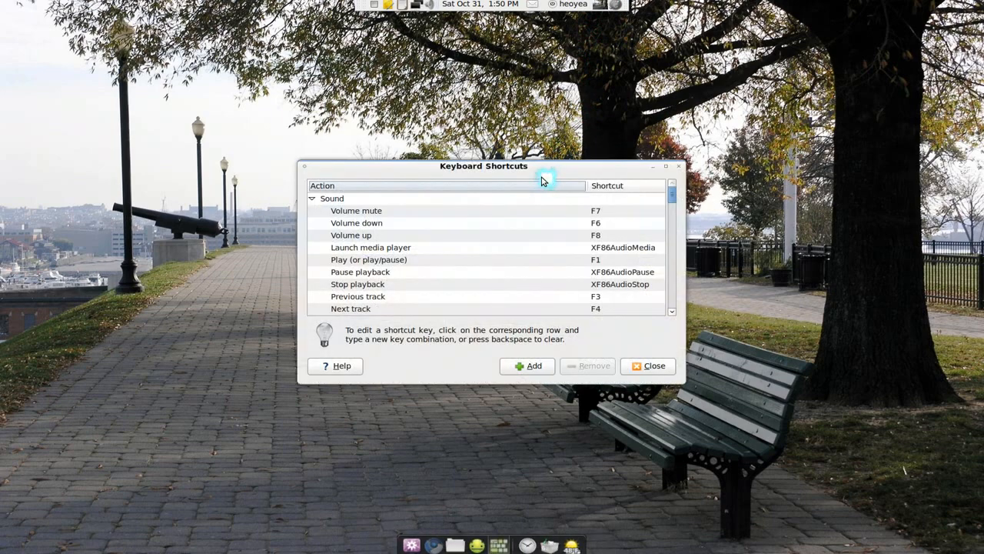
Select the 'Show the panel's main menu' shortcut cell, then move on to the Configuration Editor.
scroll(down, 3)
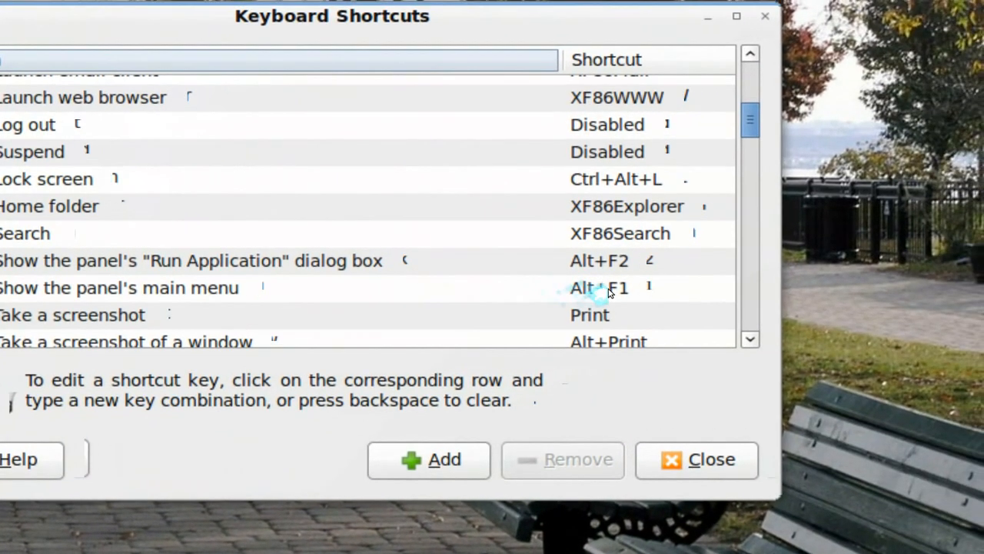
click(608, 288)
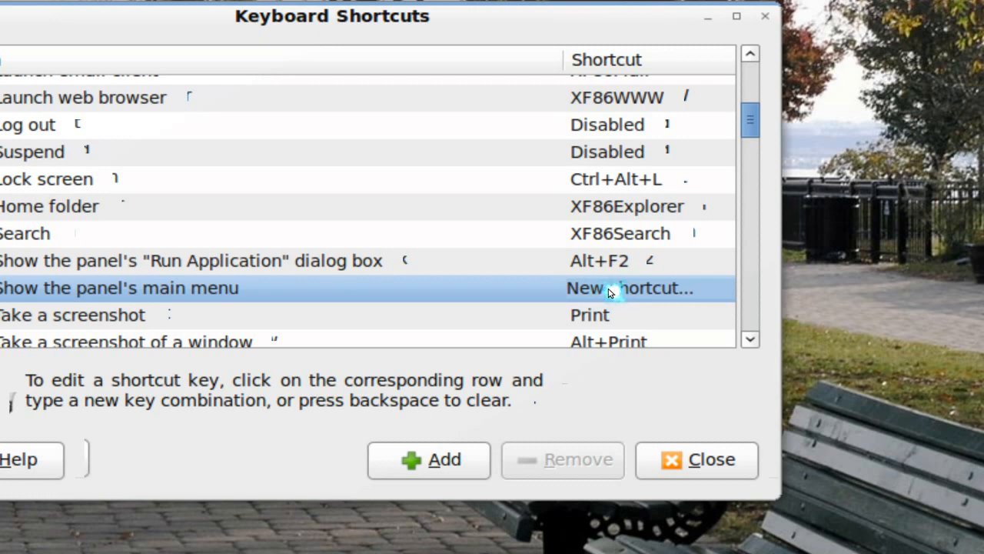
scroll(down, 3)
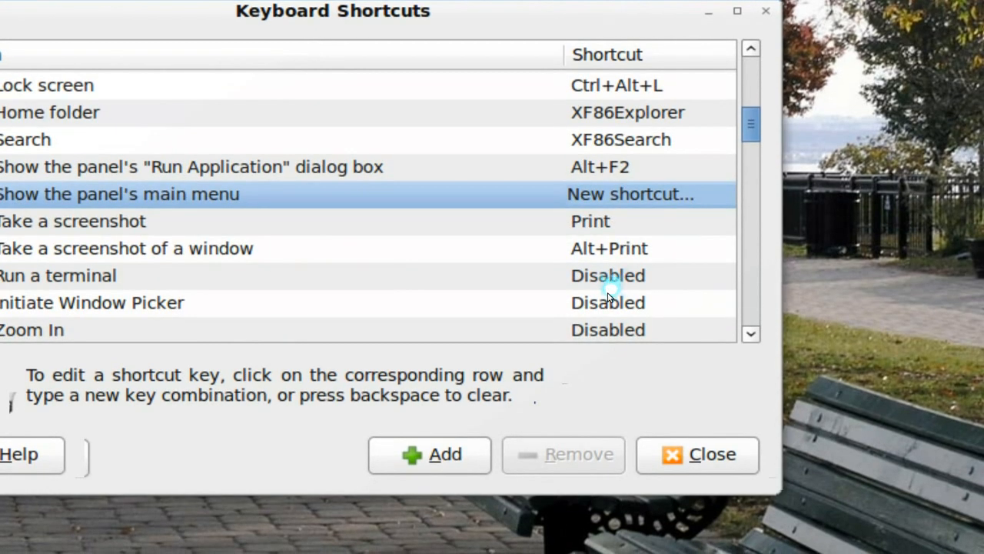
click(711, 455)
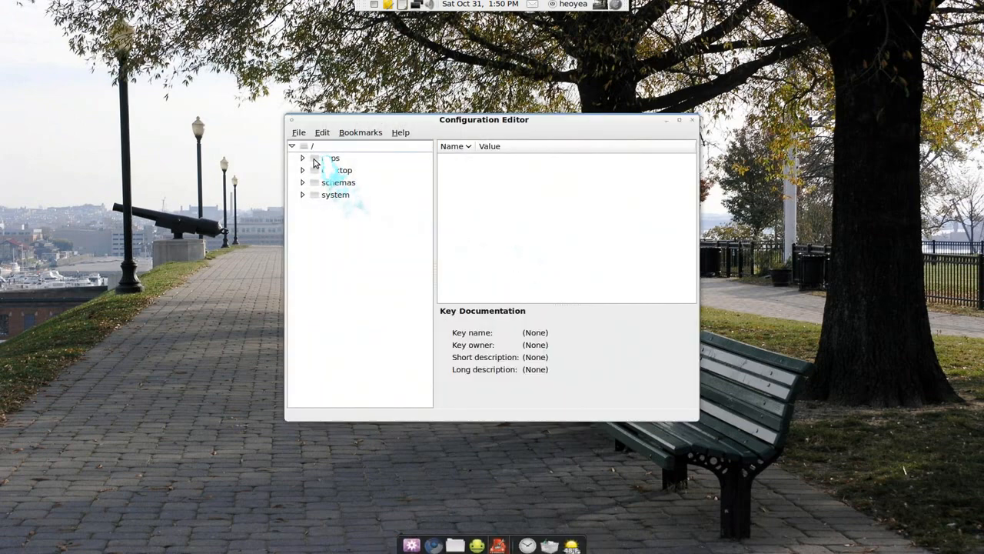
Navigate apps > metacity > global_keybindings to show the panel_main_menu key (<Alt>F1).
click(302, 157)
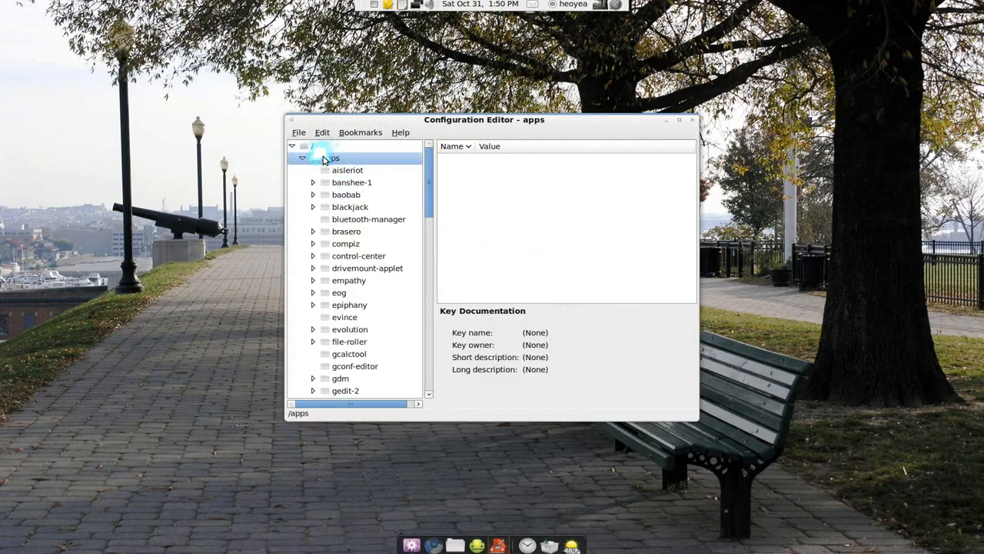
text(m)
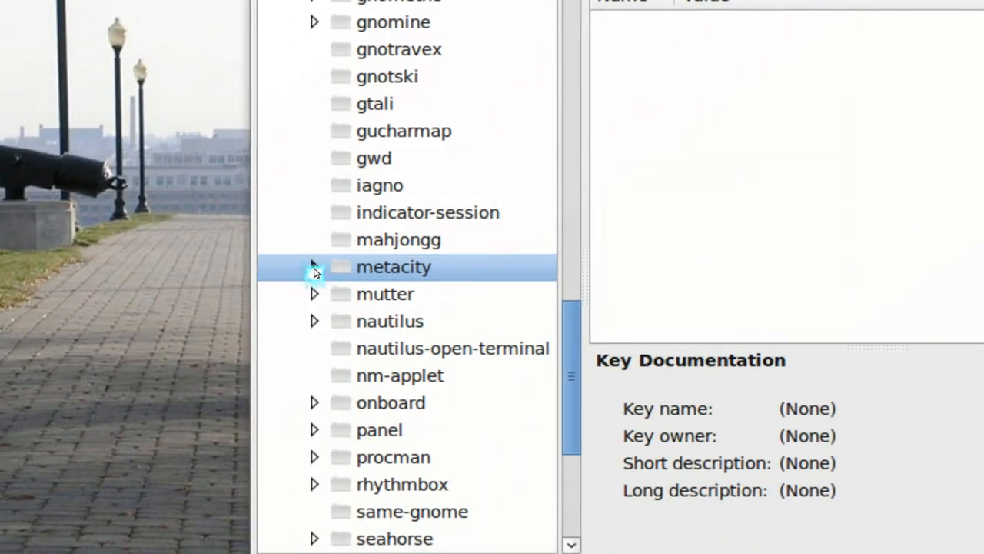
click(313, 267)
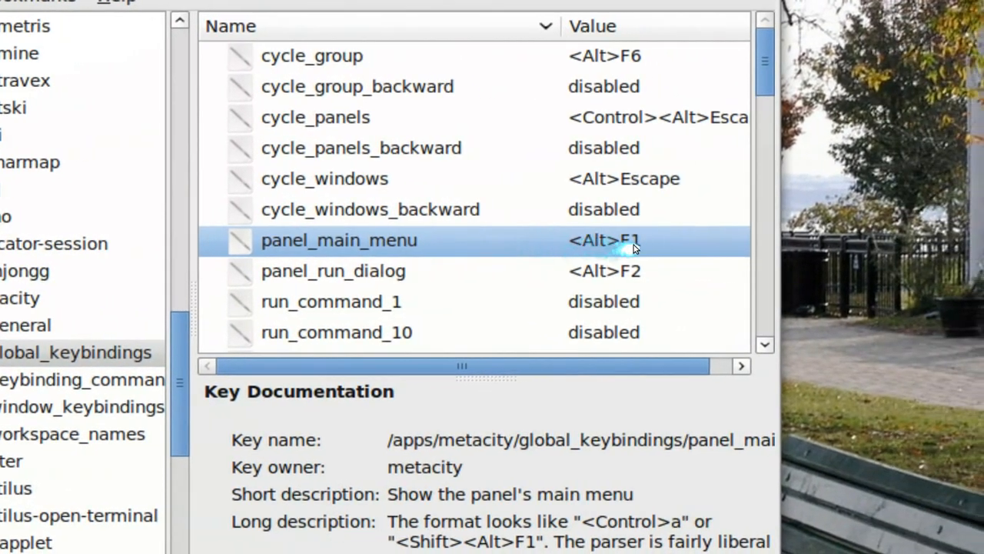
Change the panel_main_menu value from <Alt>F1 to Super_R.
double_click(603, 240)
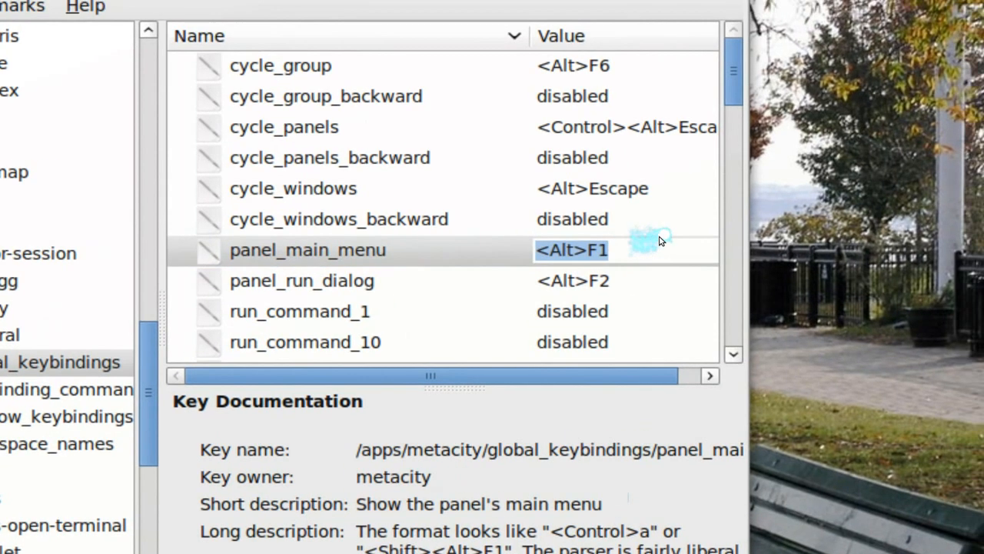
text(Super)
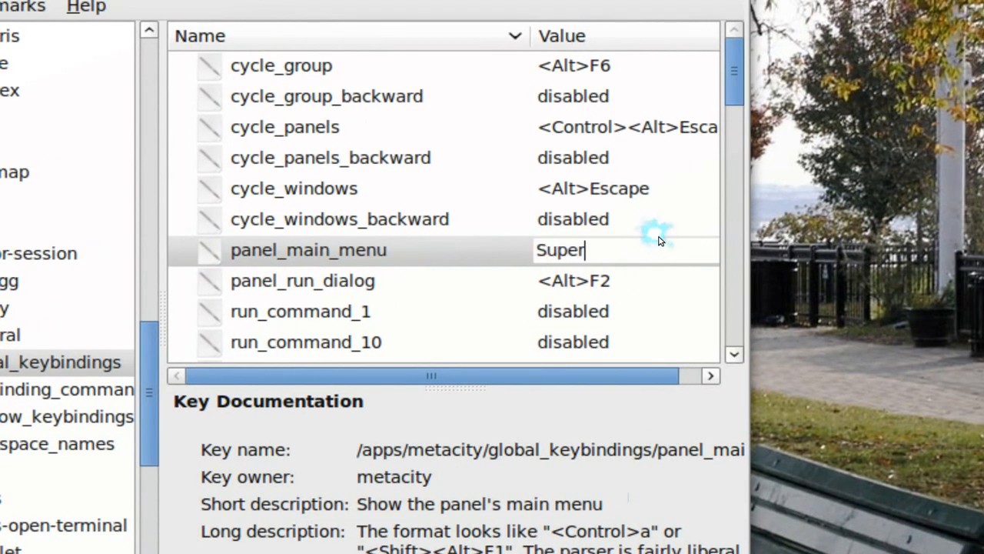
text(_)
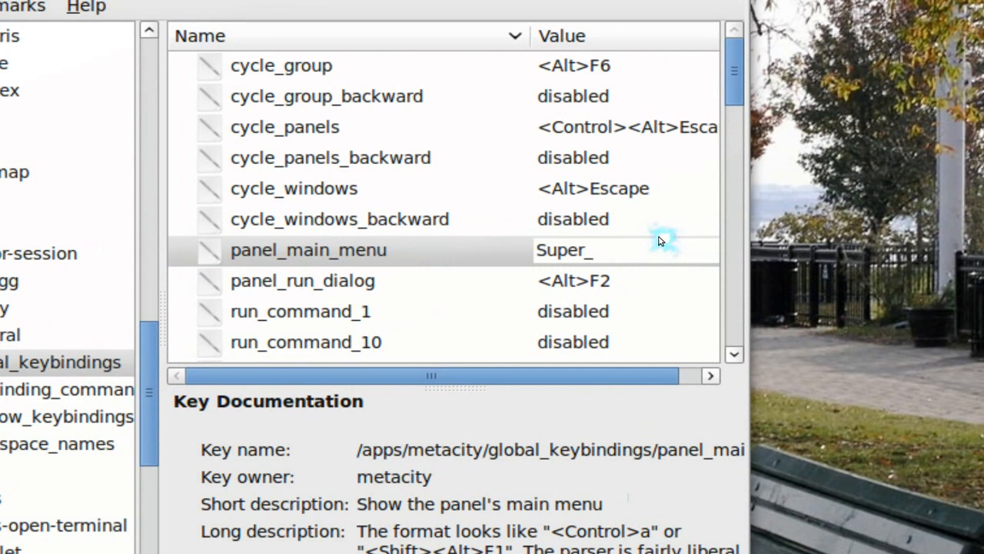
text(L)
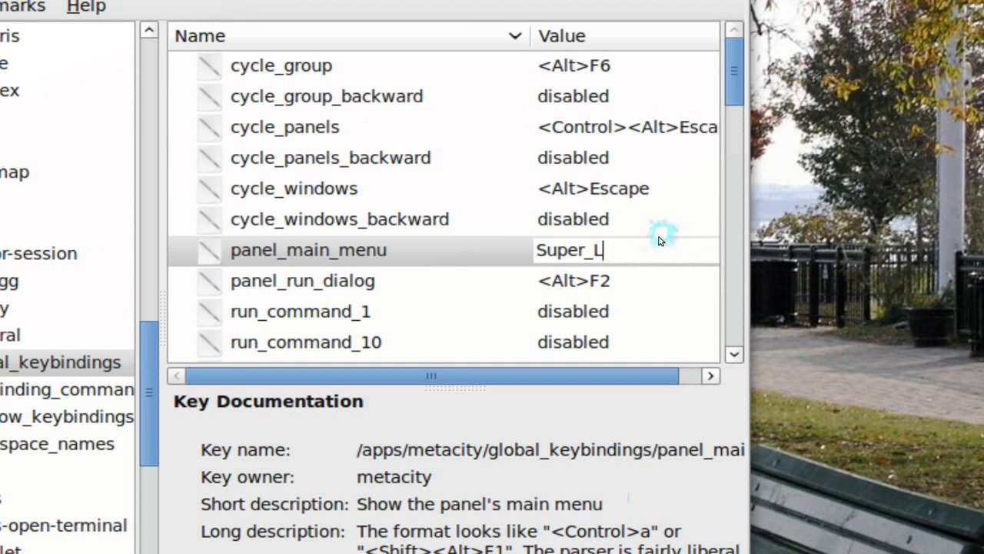
key(BackSpace)
text(R)
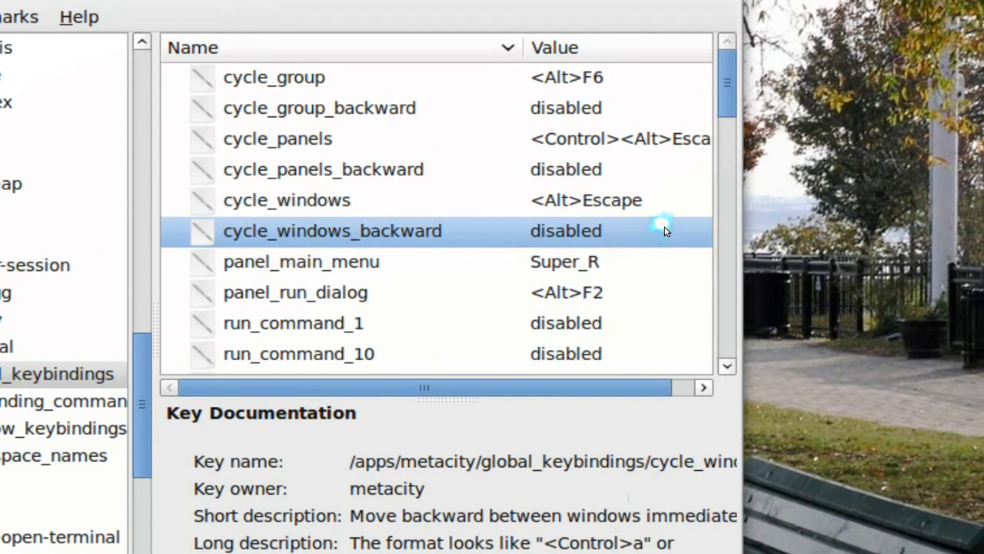
Exit Configuration Editor, leaving panel_main_menu set to Super_R.
click(666, 123)
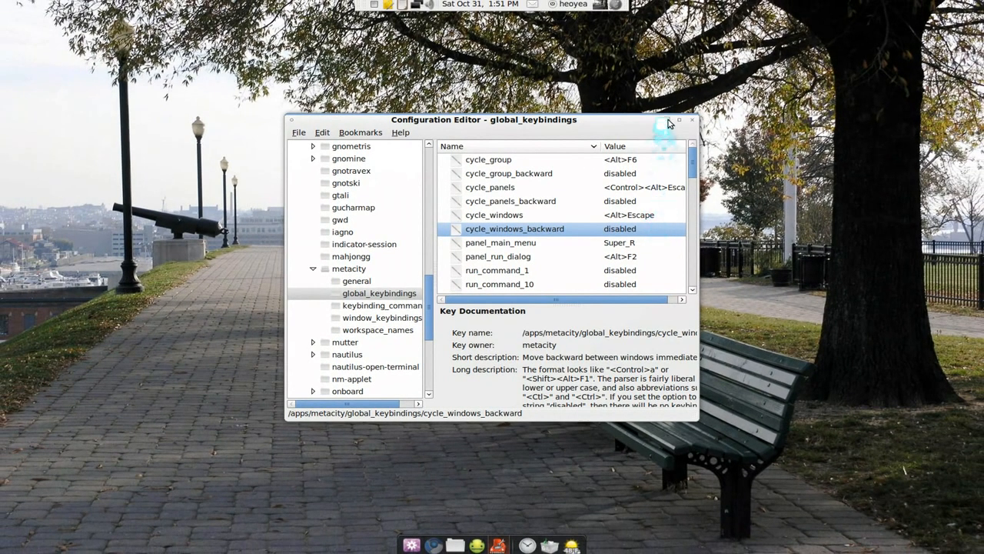
click(692, 120)
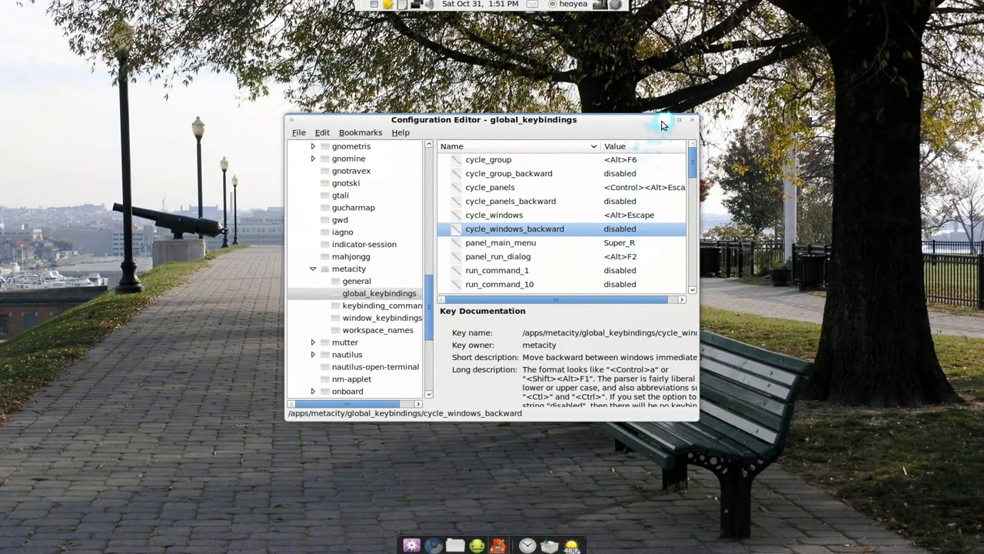
click(692, 120)
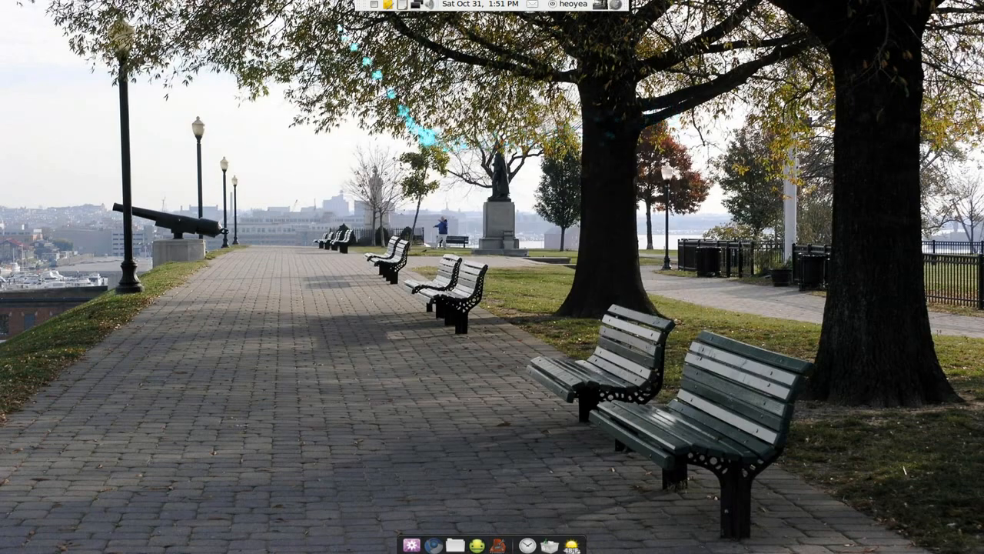